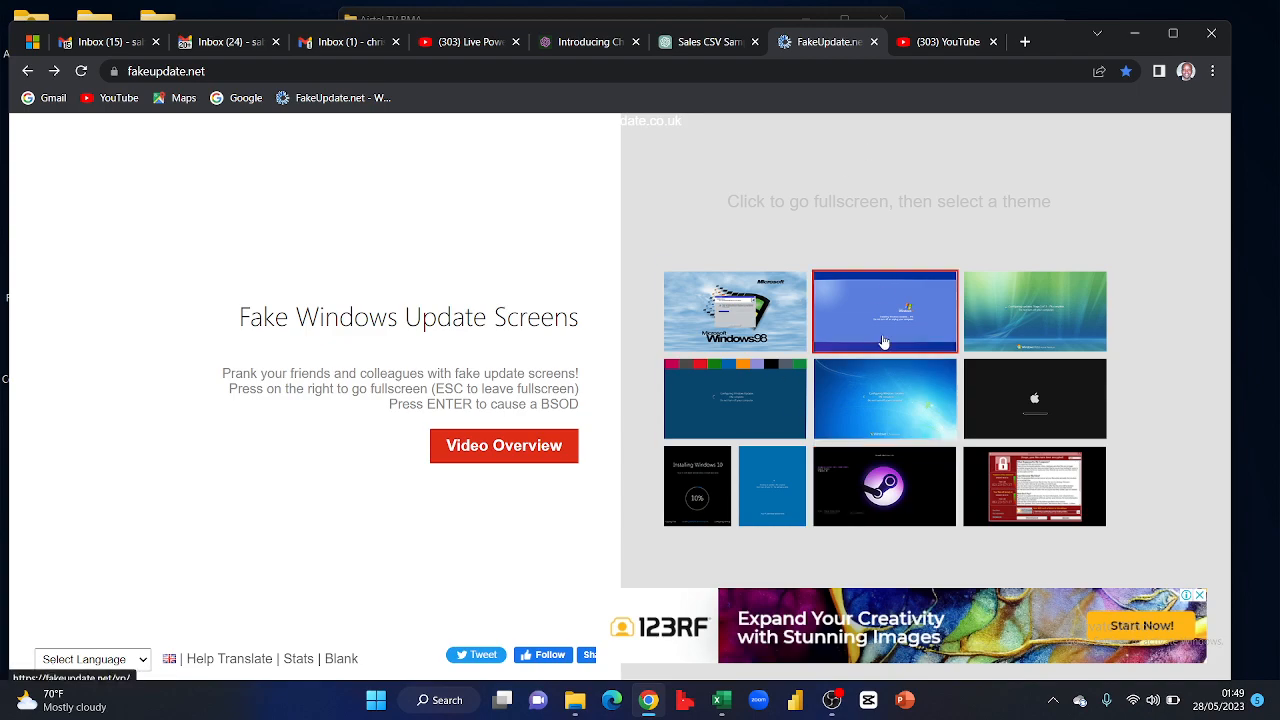
{"action": "mouse_move", "coordinate": [884, 340]}
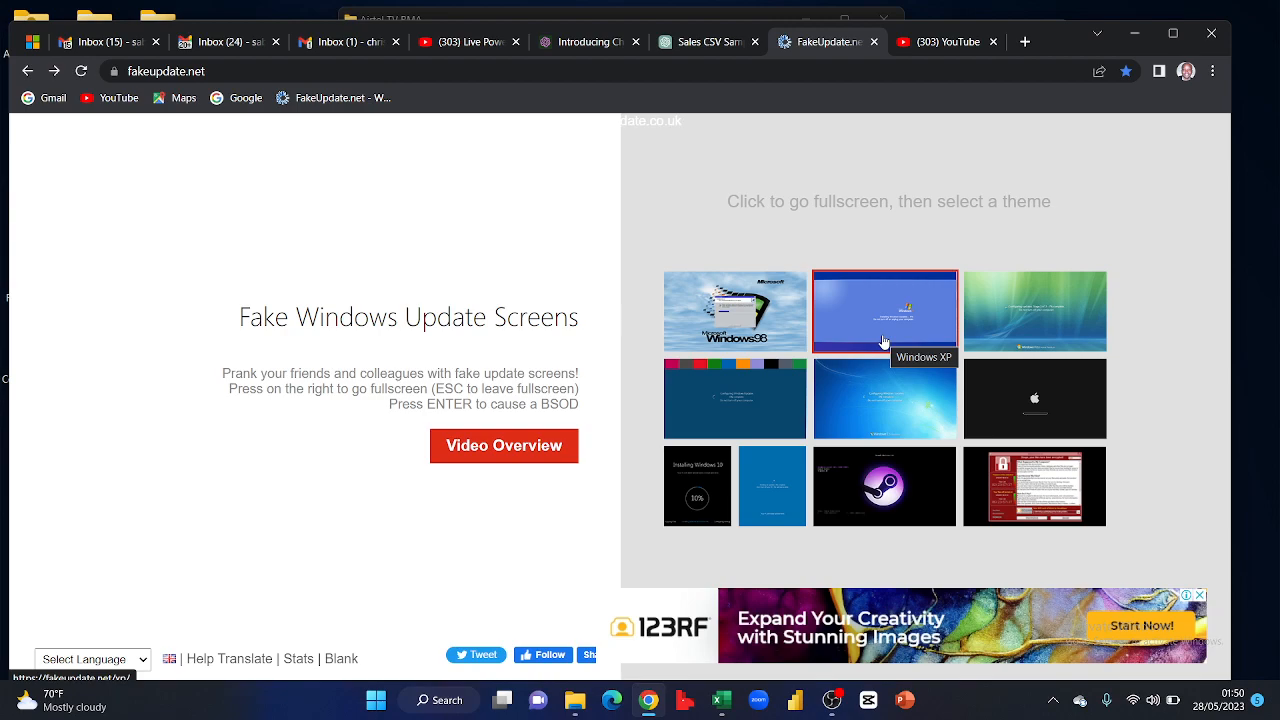
{"action": "mouse_move", "coordinate": [580, 108]}
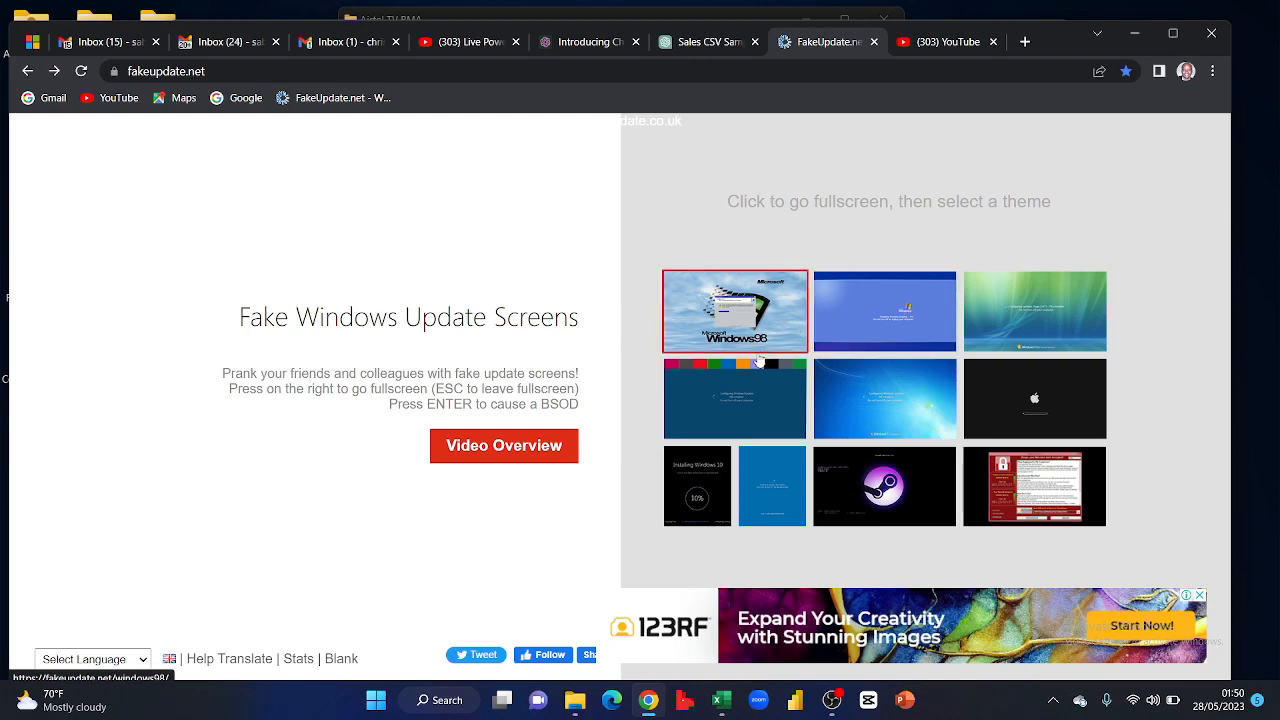
{"action": "mouse_move", "coordinate": [773, 485]}
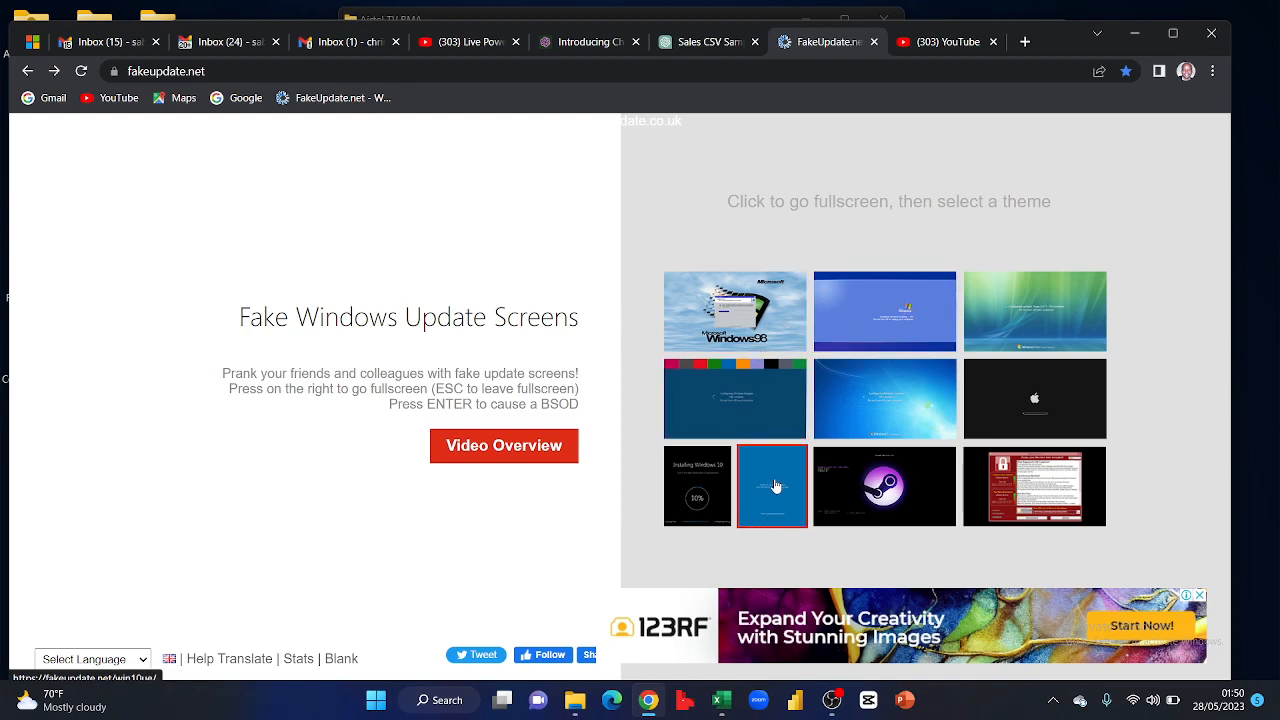
Launch the blue Windows 10 theme from the bottom row of the gallery
{"action": "left_click", "coordinate": [772, 485]}
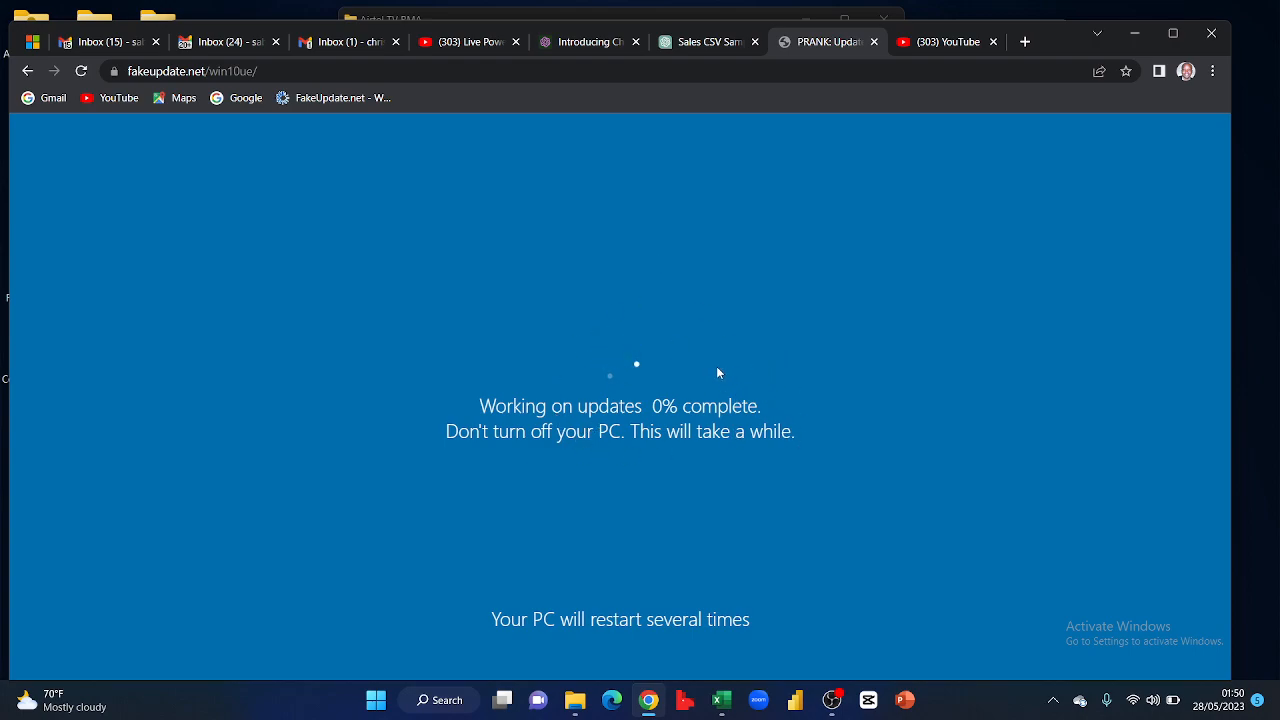
{"action": "mouse_move", "coordinate": [711, 435]}
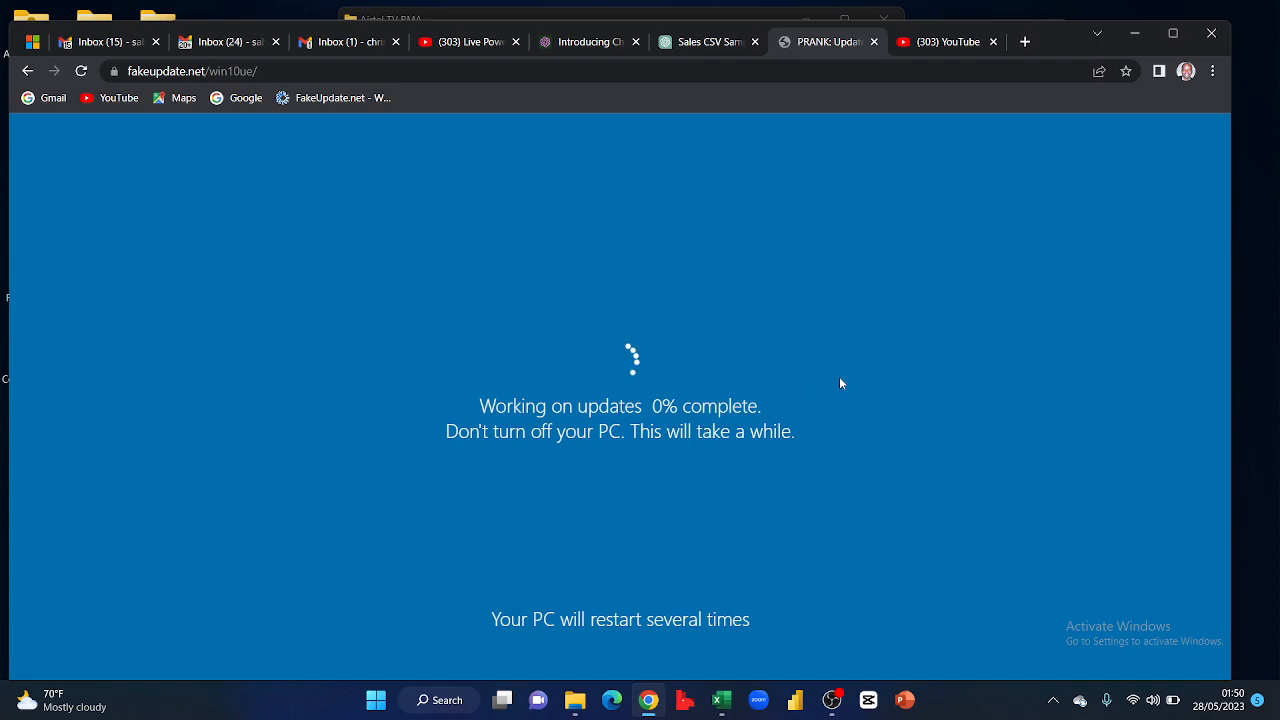
{"action": "mouse_move", "coordinate": [888, 271]}
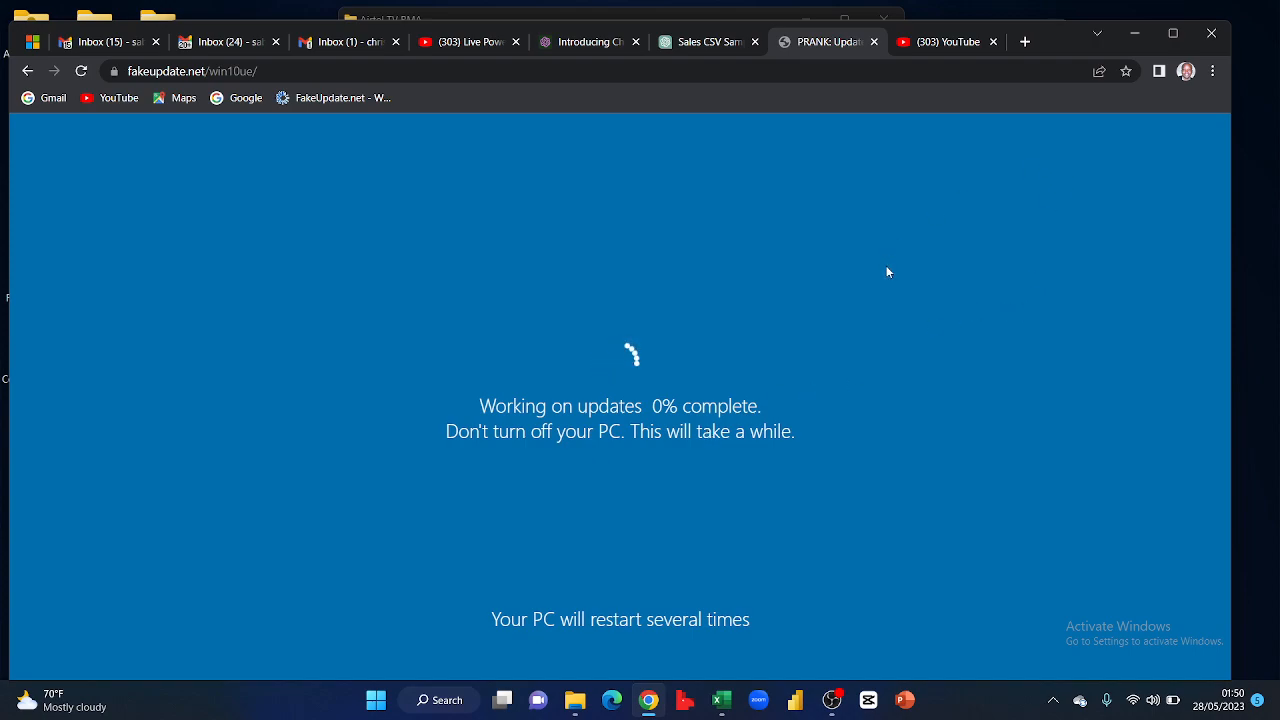
{"action": "mouse_move", "coordinate": [1191, 118]}
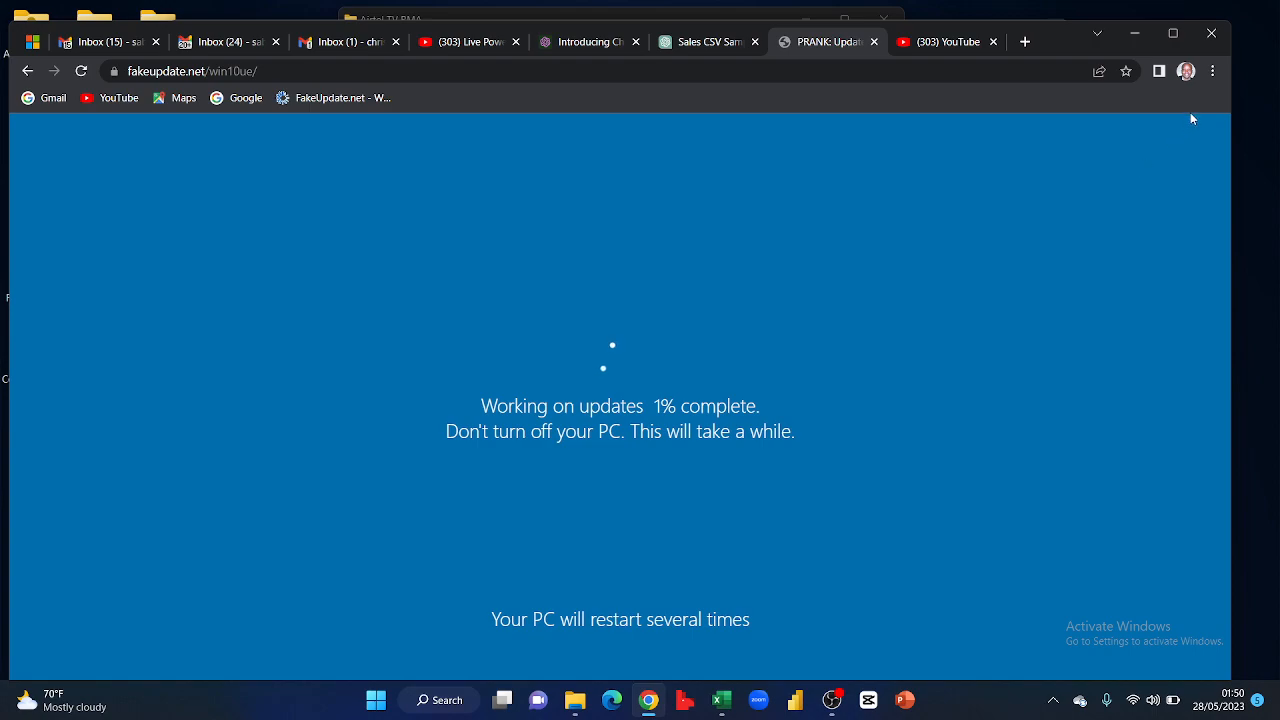
Let the fake update reach 1% complete, then bring up Chrome's options menu
{"action": "left_click", "coordinate": [1213, 71]}
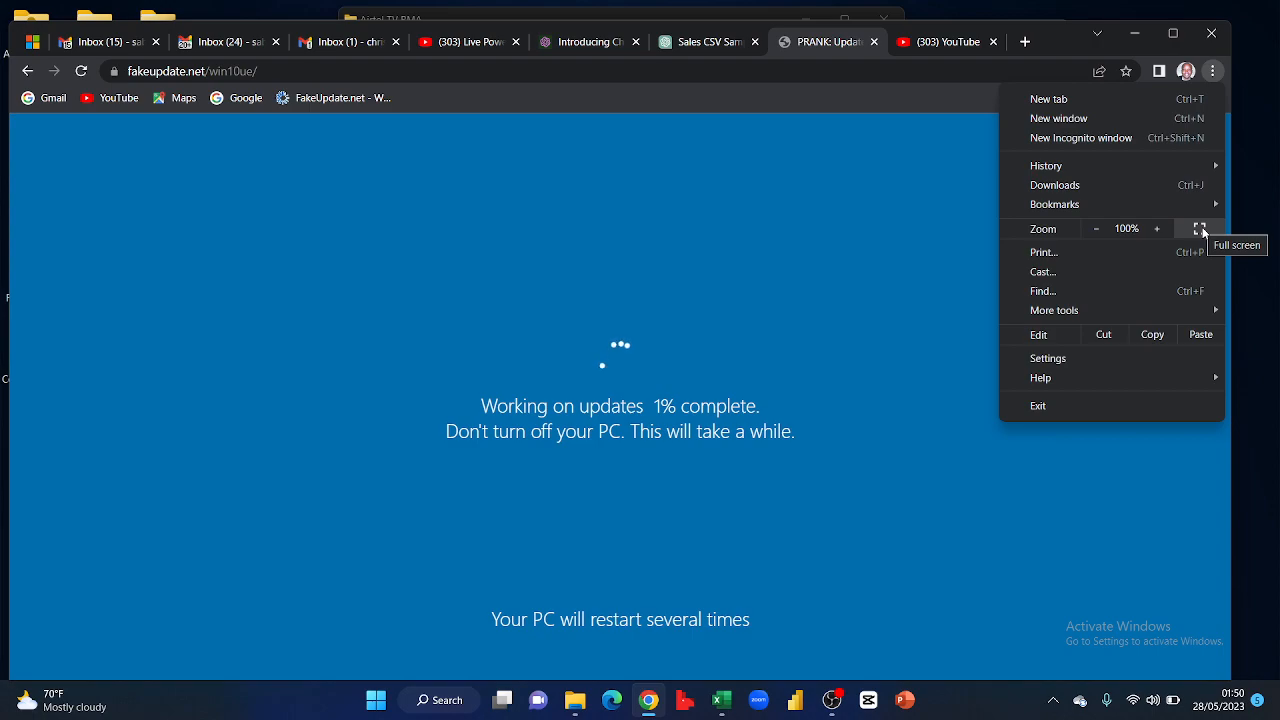
Show the 'Working on updates 1% complete' page in full screen mode
{"action": "left_click", "coordinate": [1198, 228]}
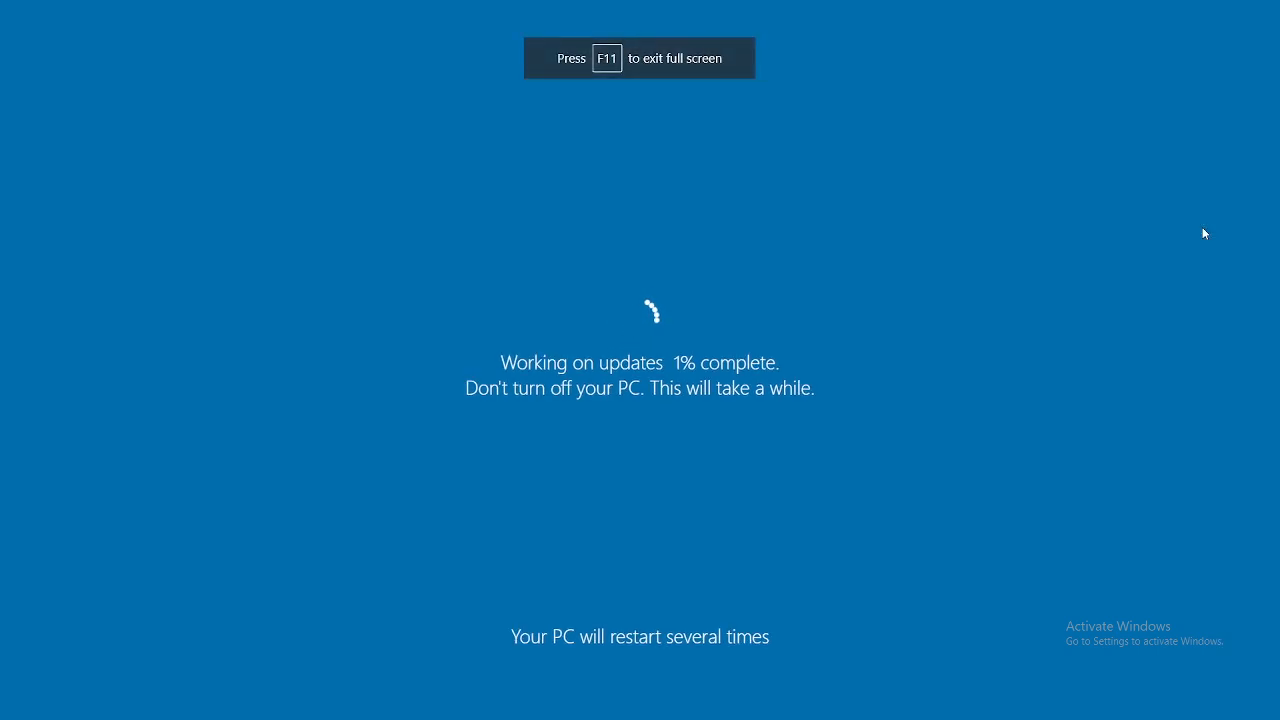